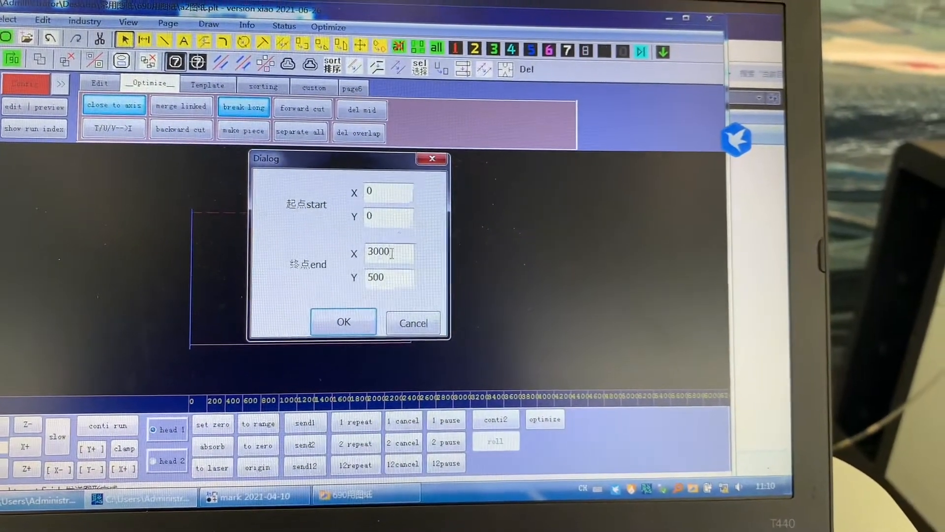
Step: Set the end coordinate to X 500, Y 500 and draw the square from the origin
{"action": "type", "text": "500"}
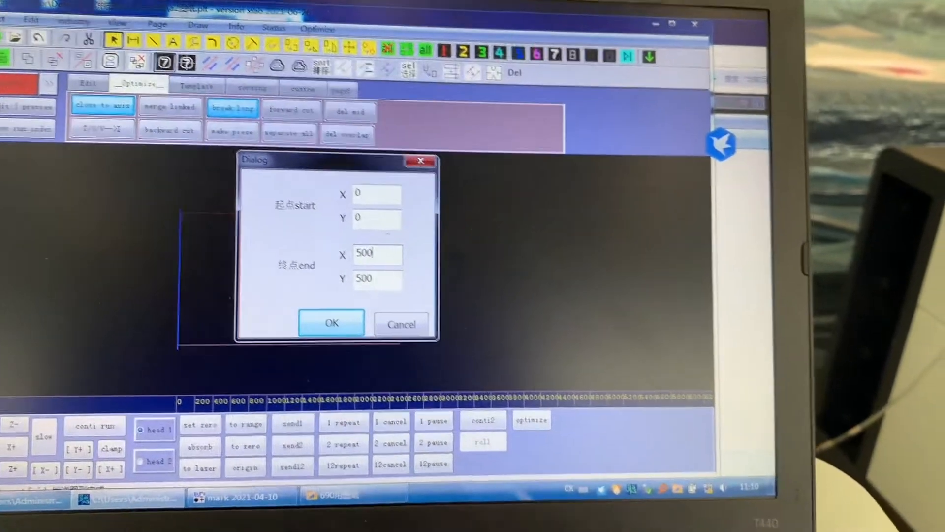
{"action": "left_click", "coordinate": [331, 323]}
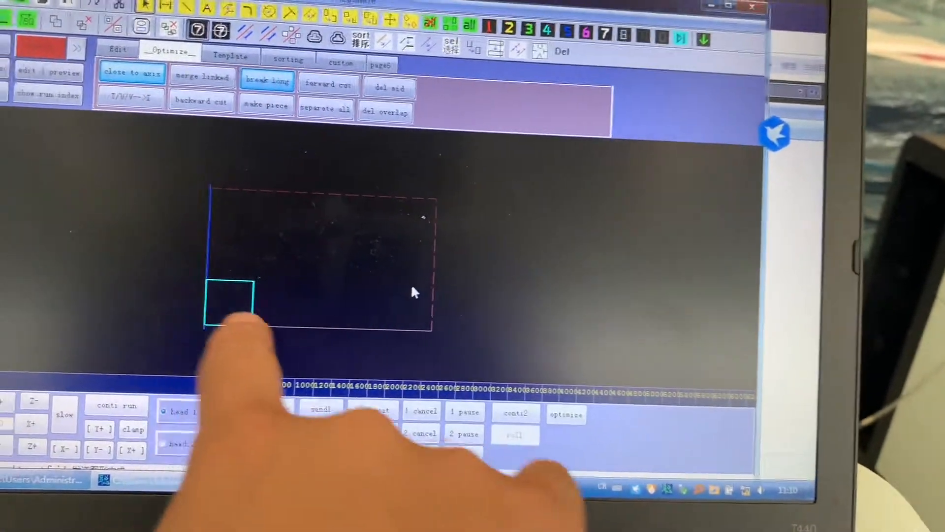